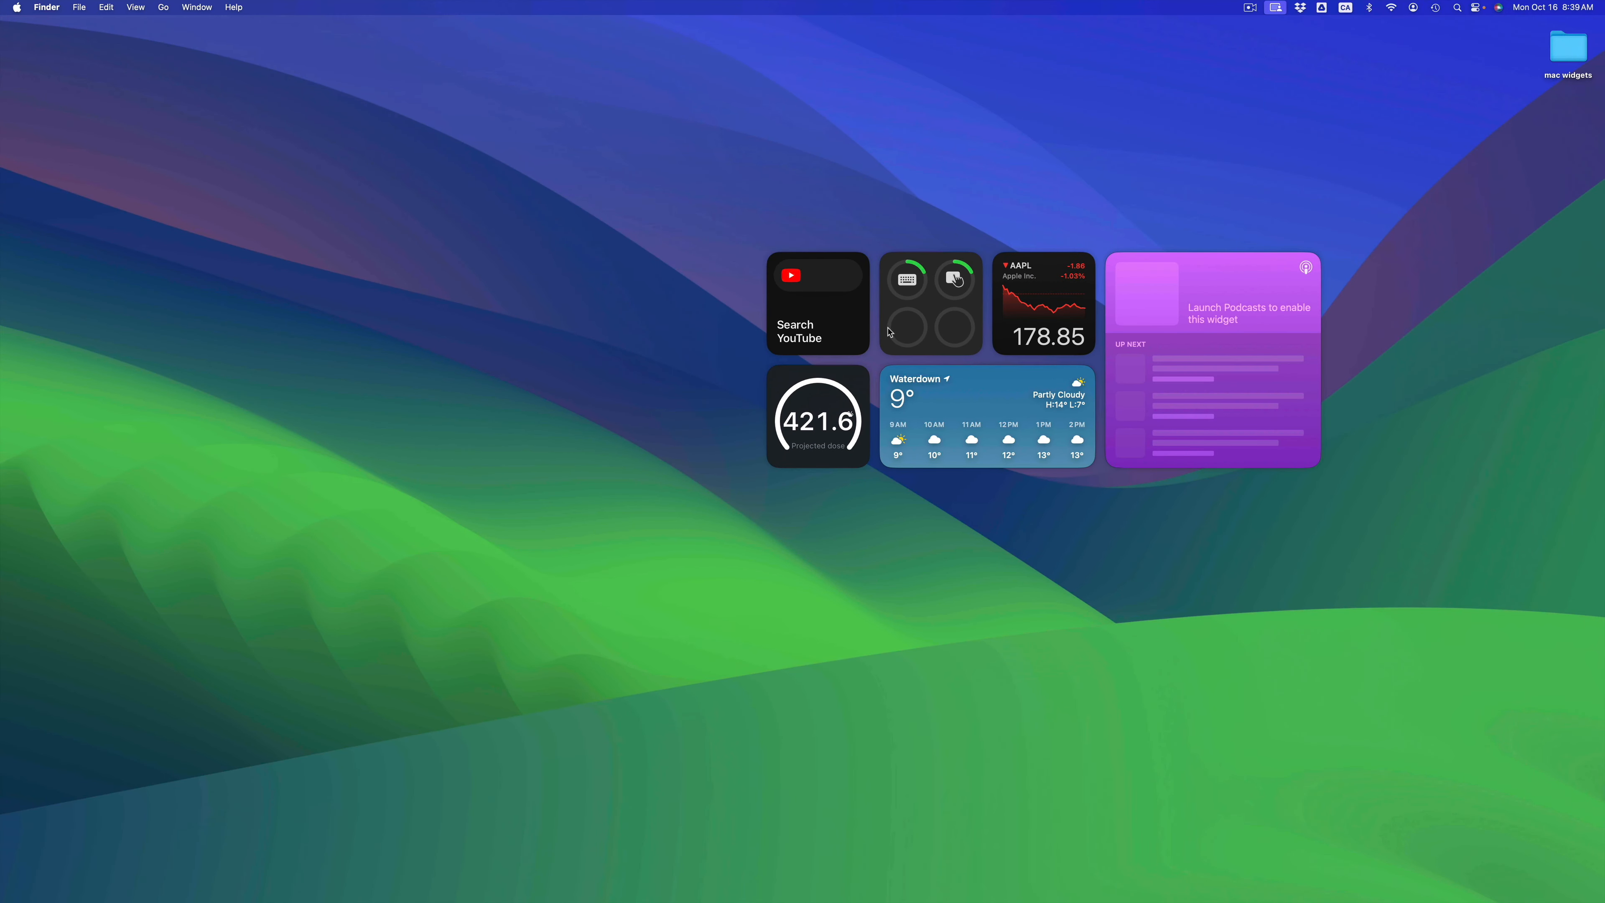
mouse_move(1026, 336)
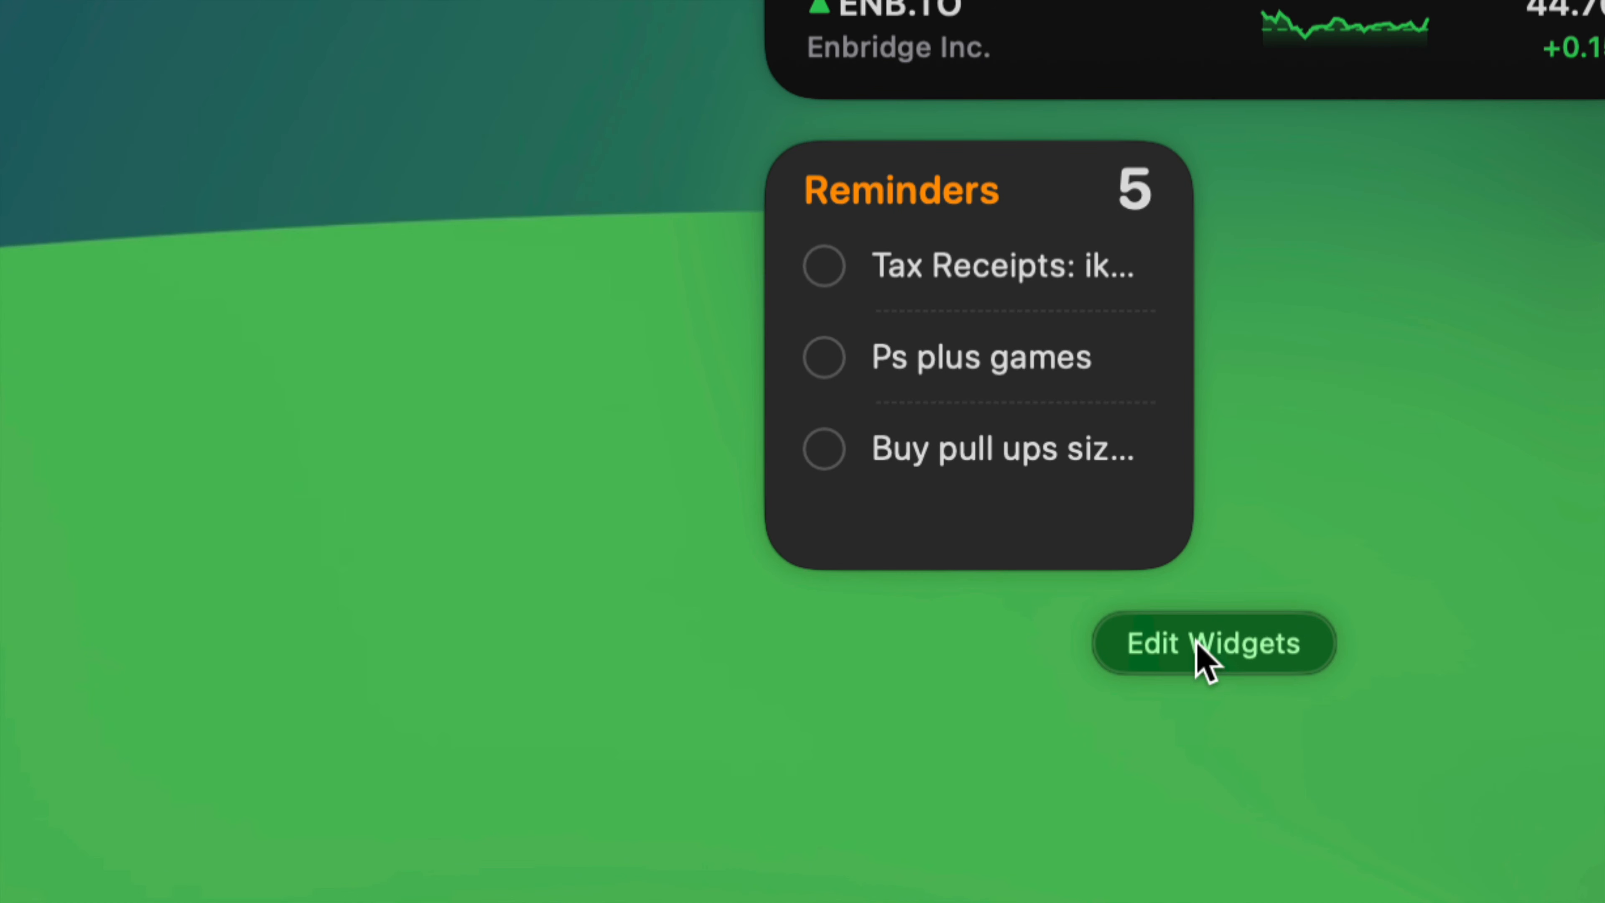
Enter widget editing mode via Edit Widgets to show the widget gallery.
click(1213, 645)
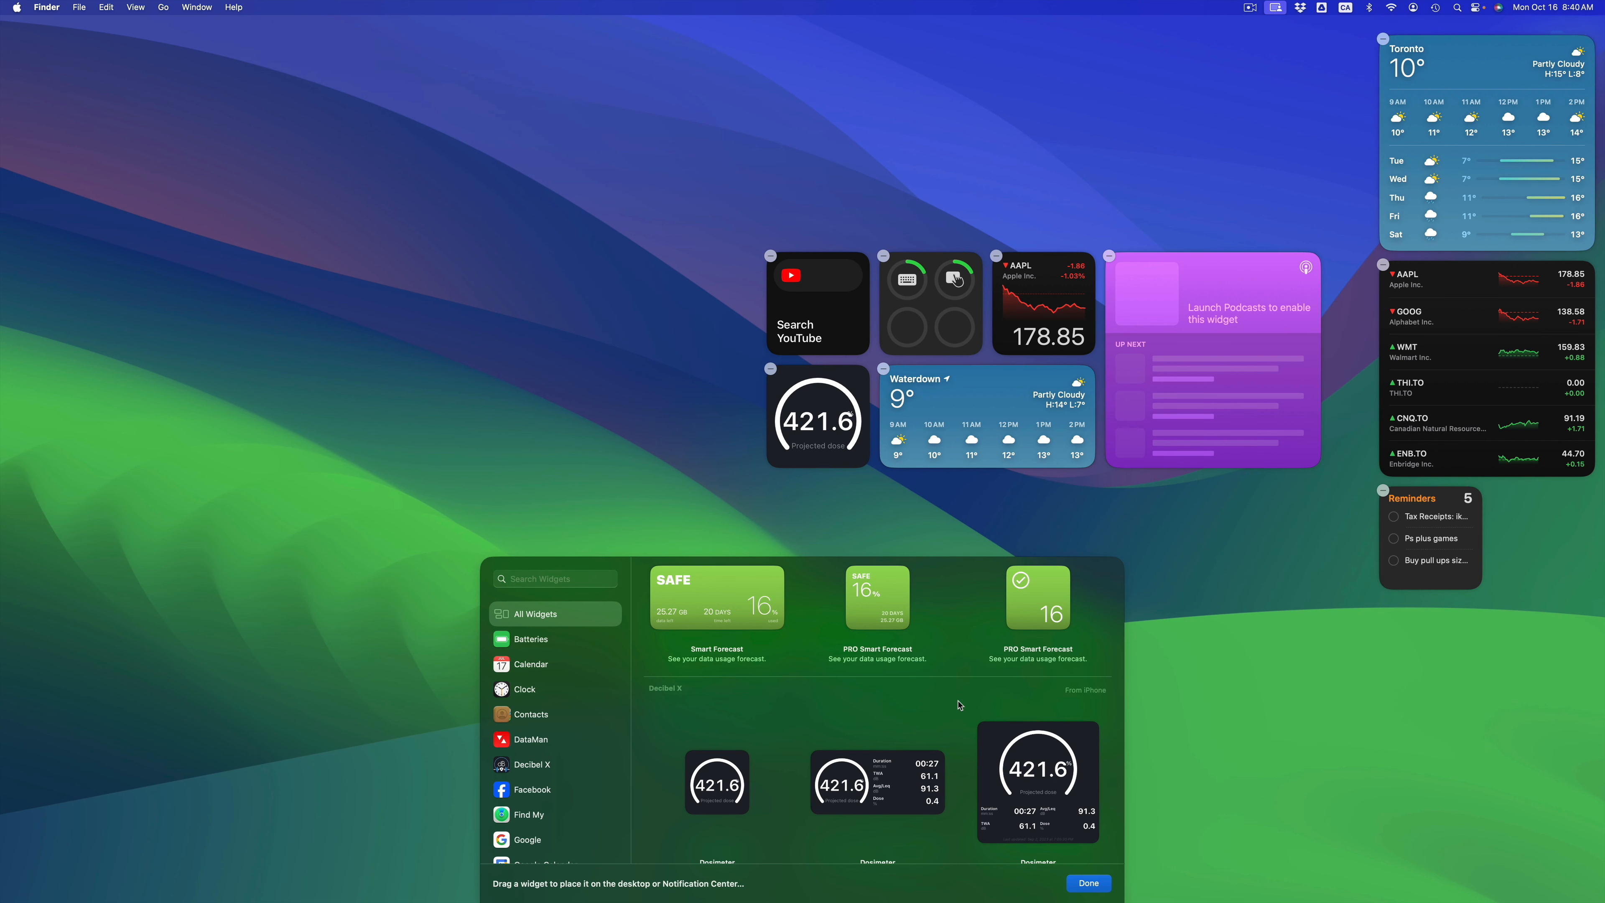
mouse_move(1247, 323)
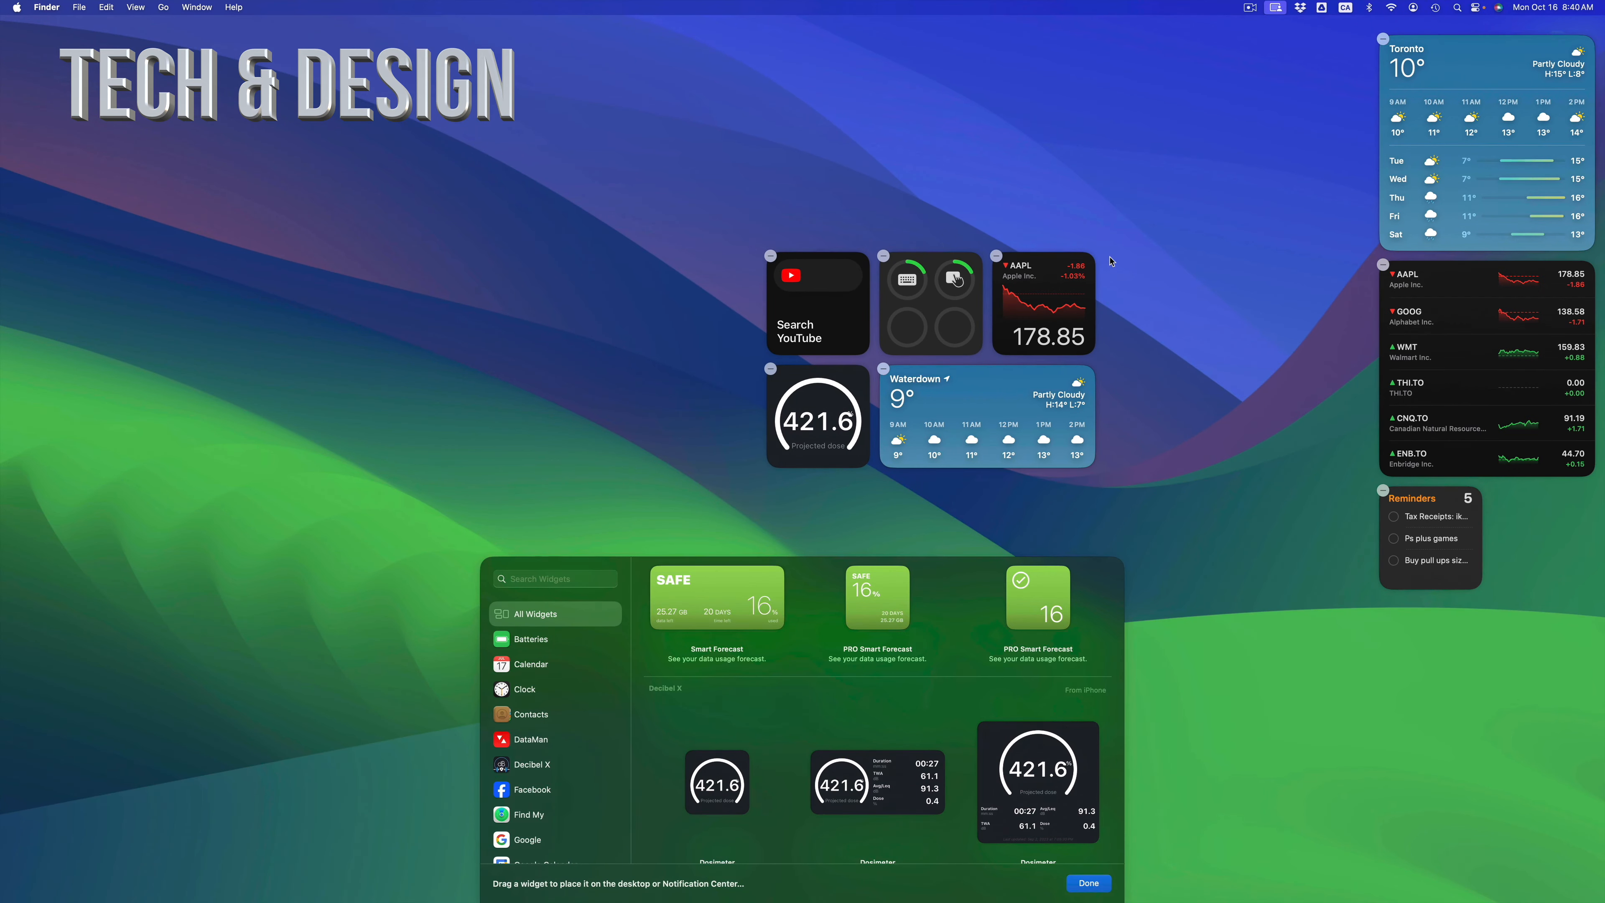
mouse_move(1480, 366)
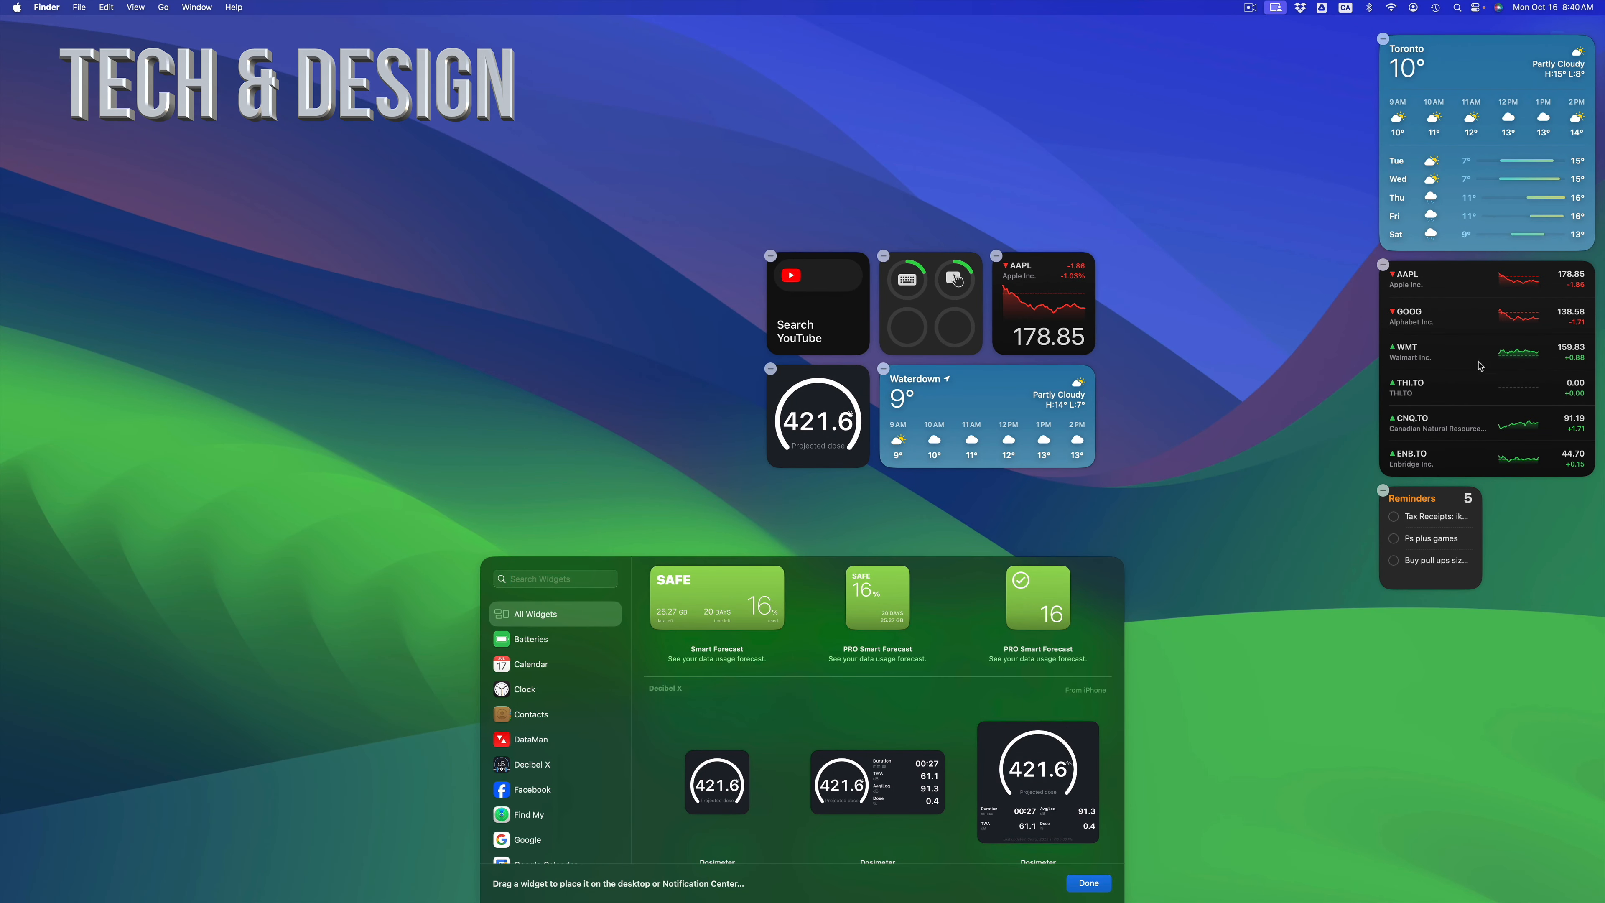
mouse_move(1576, 523)
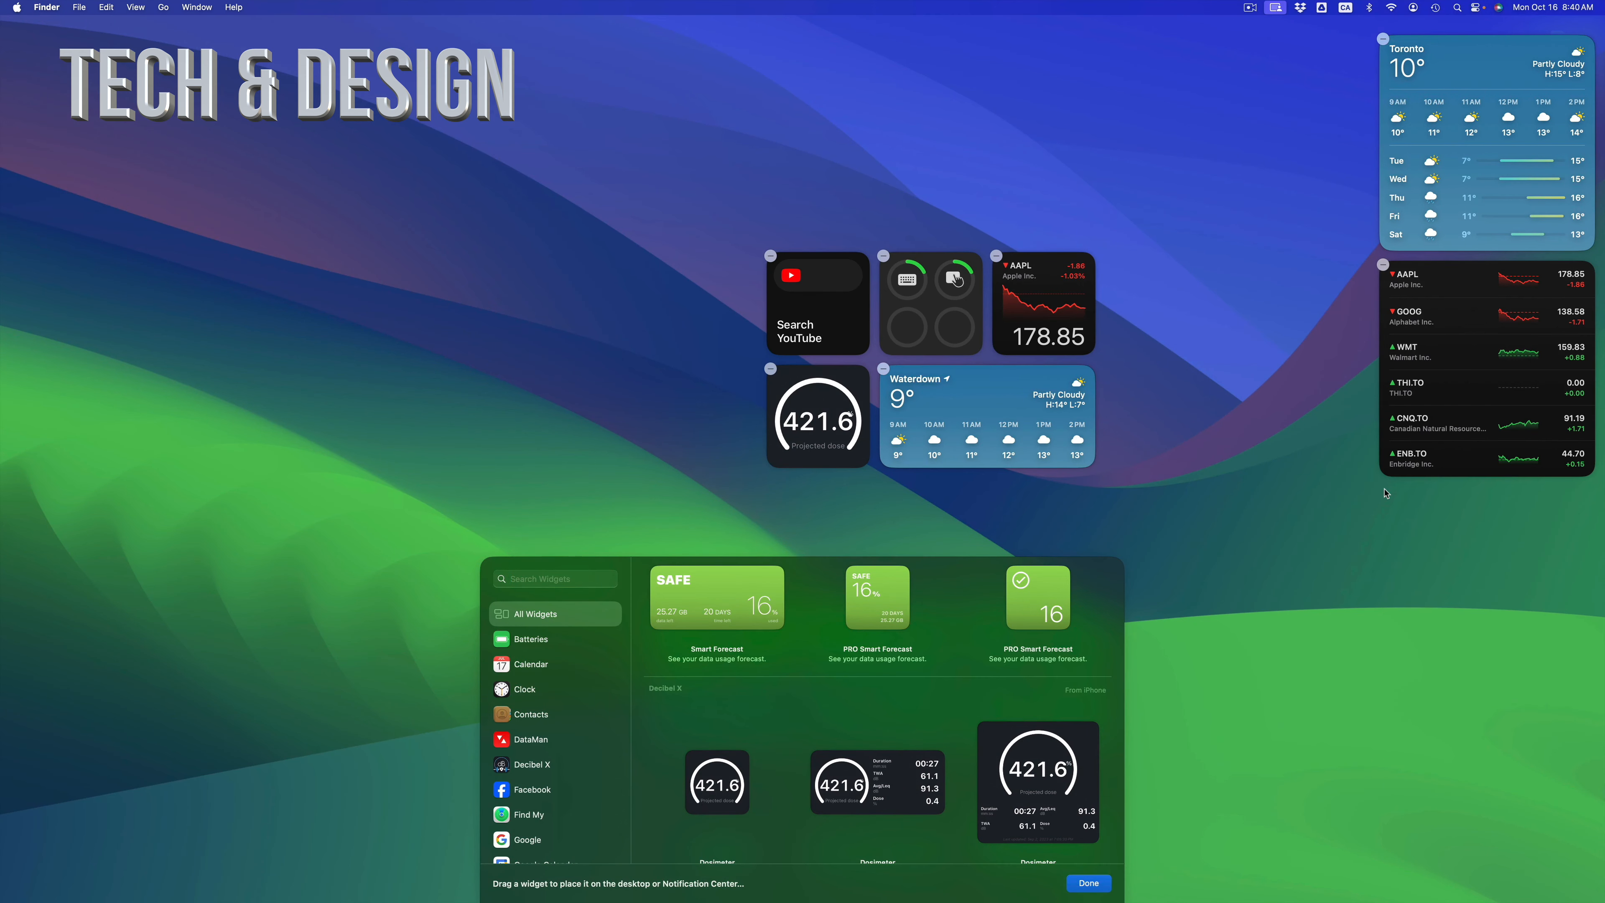
mouse_move(1155, 578)
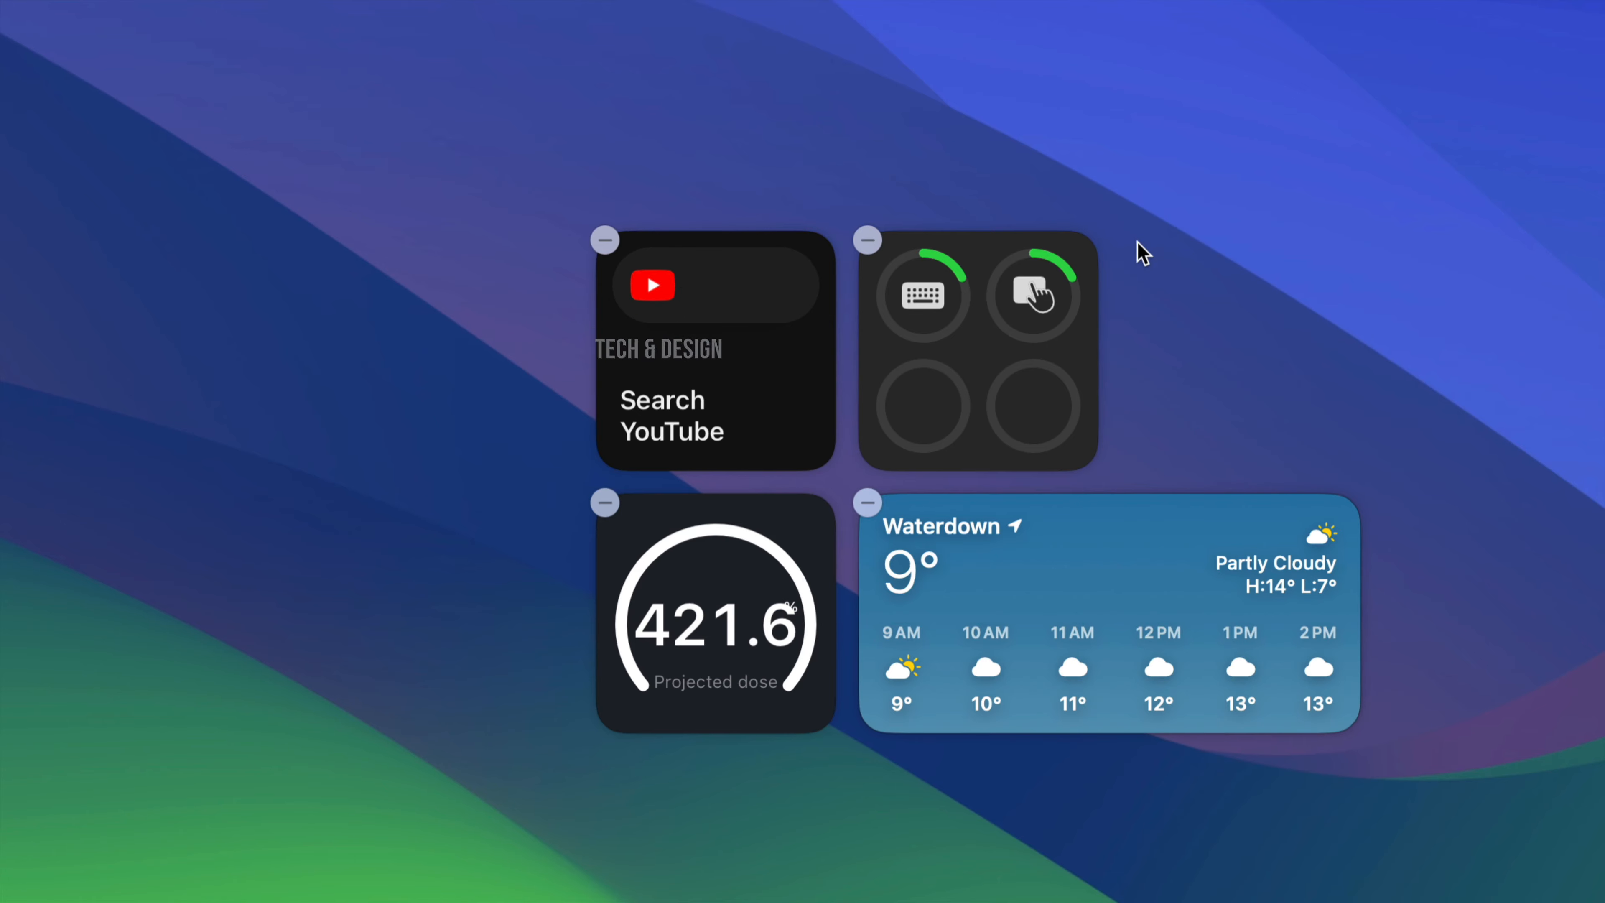
Remove another widget from the desktop and finish editing with Done.
click(867, 503)
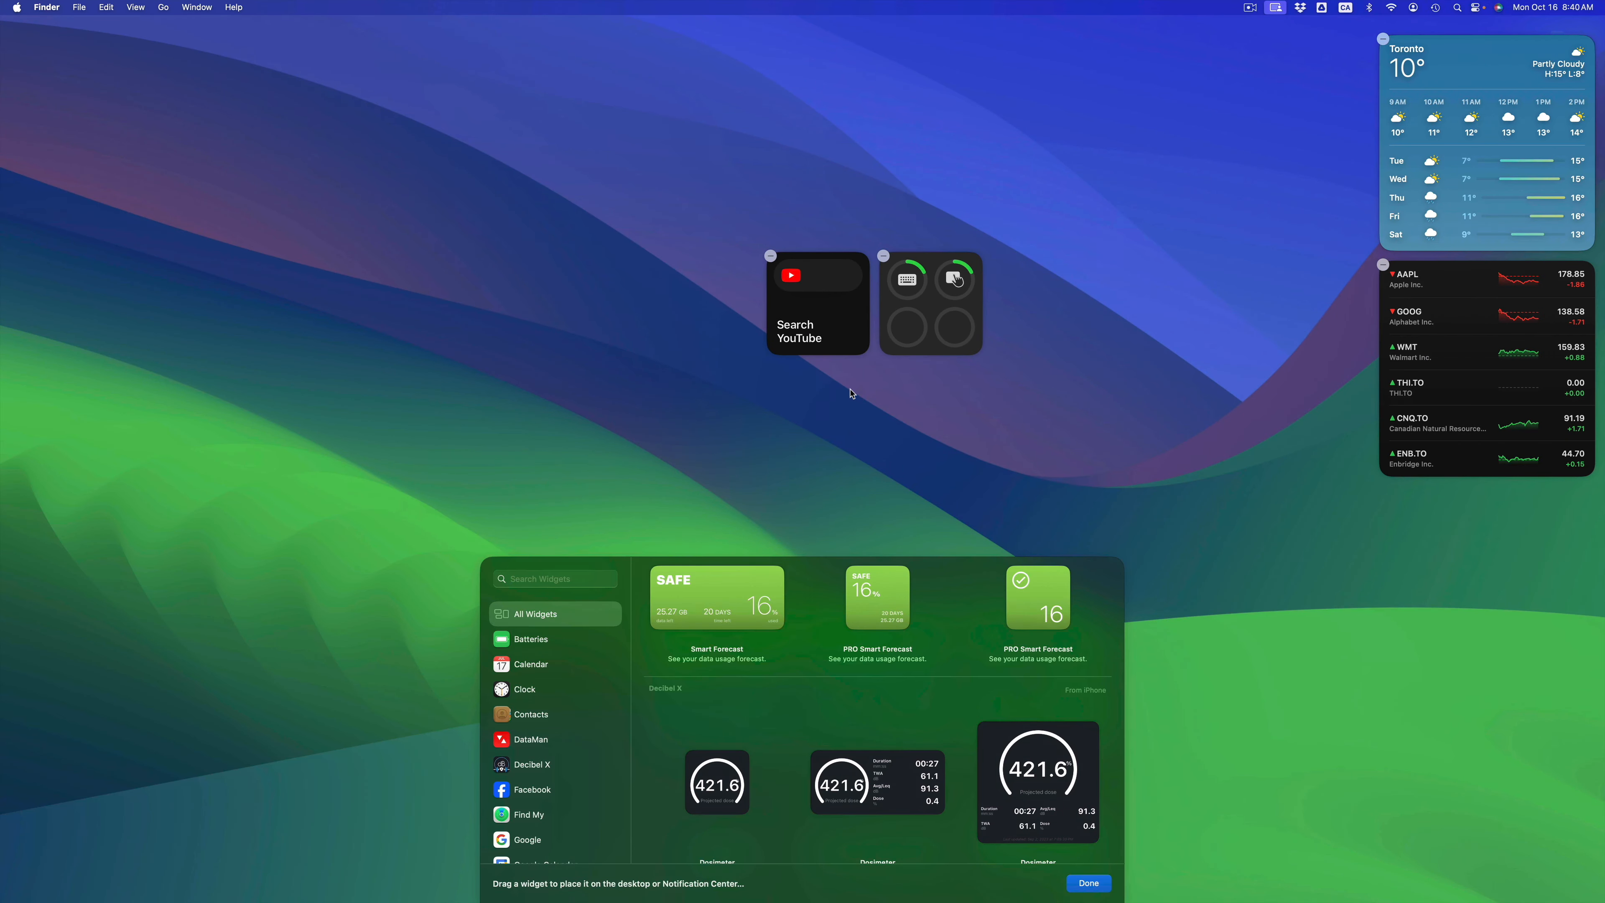
mouse_move(1101, 852)
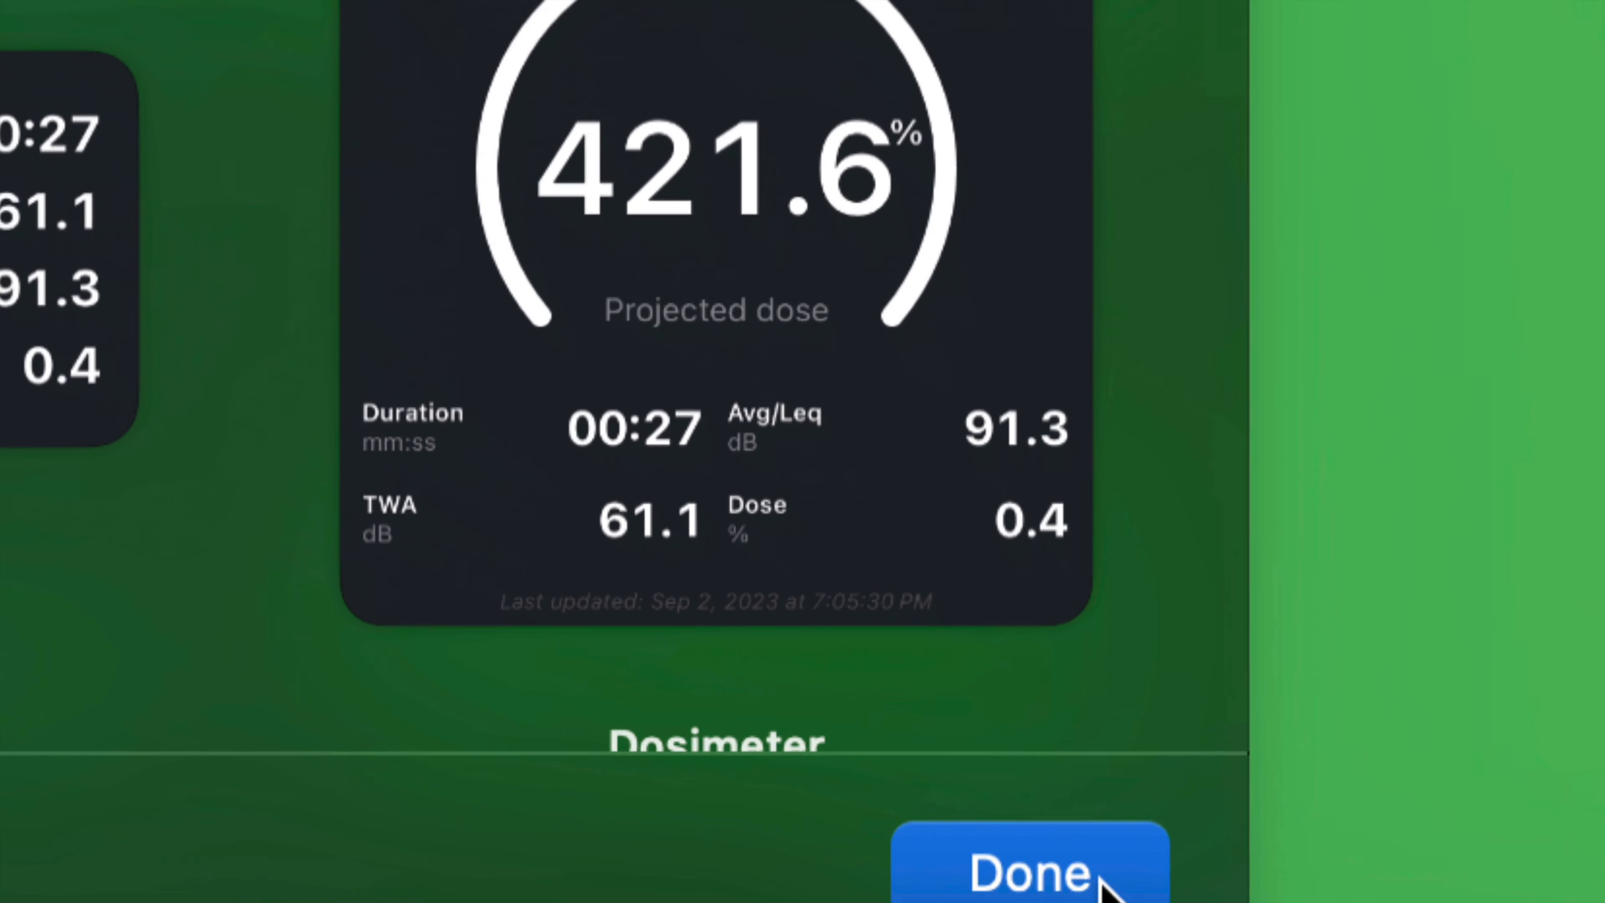
click(1035, 873)
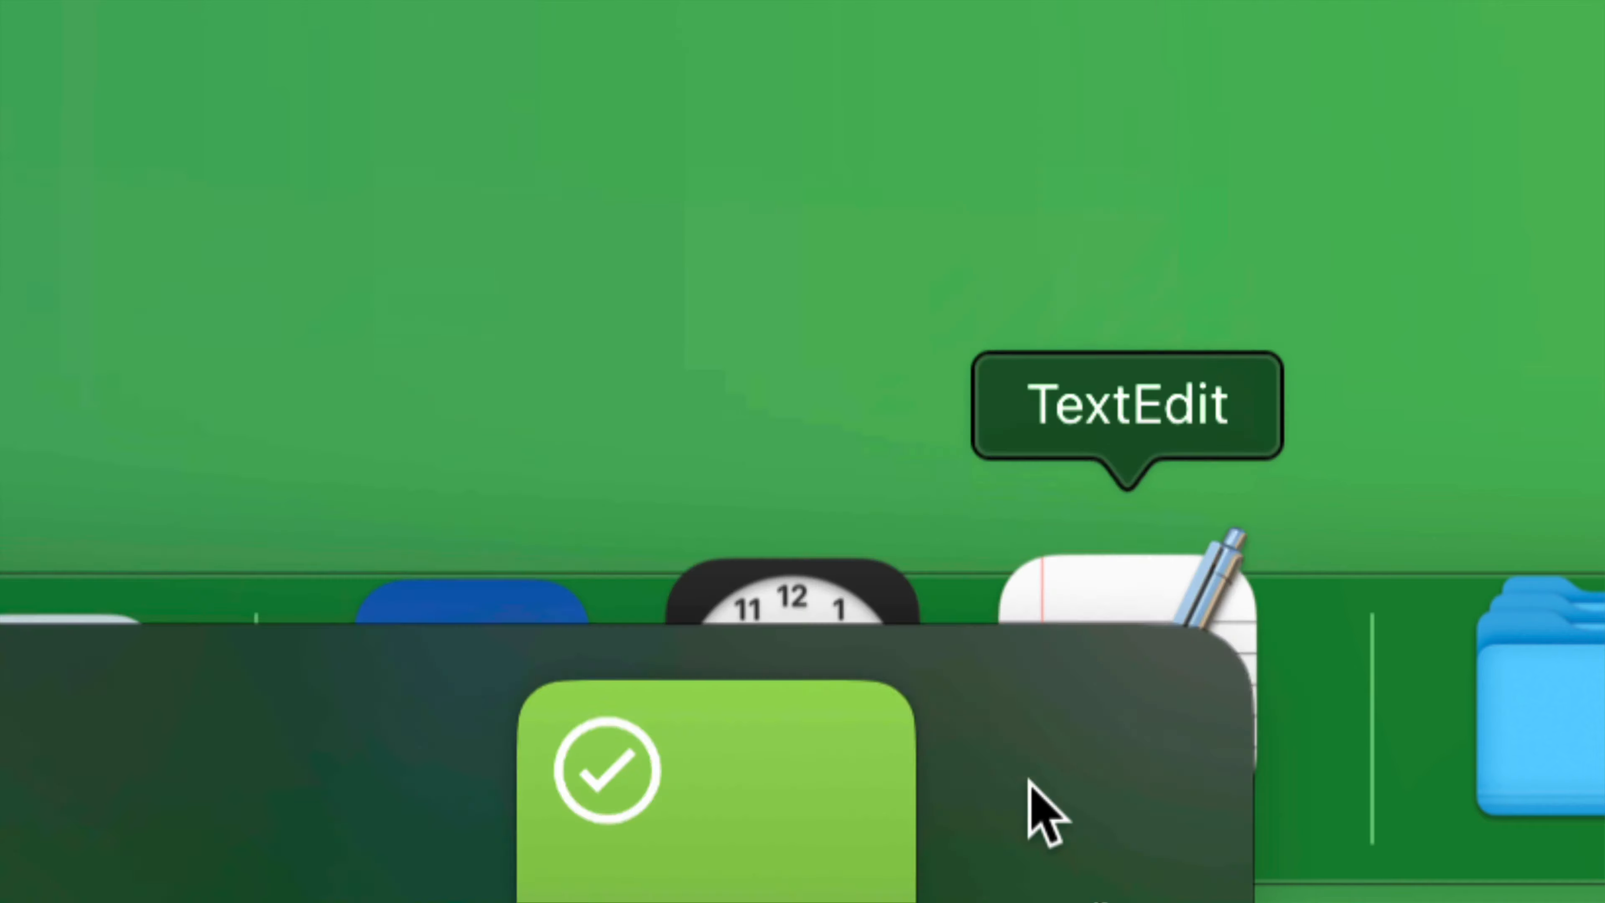